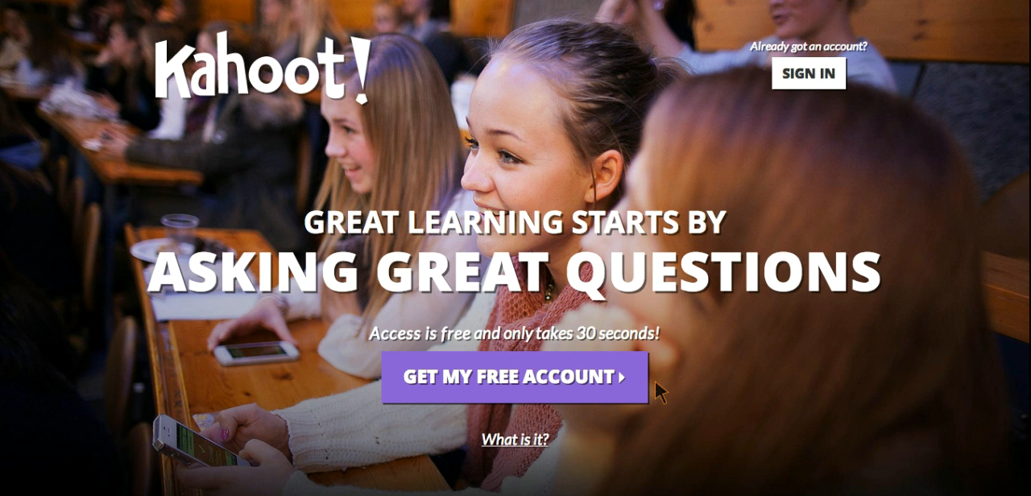
mouse_move(659, 390)
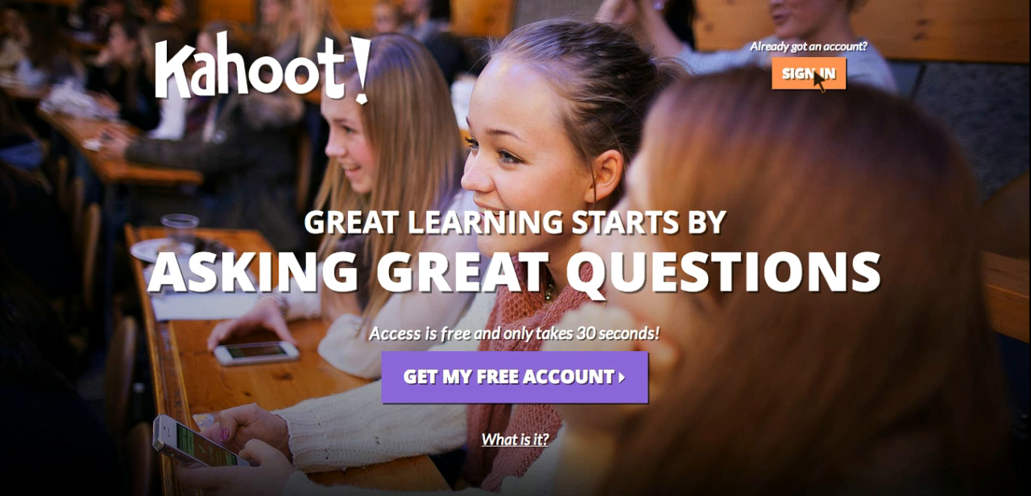
Sign in to the existing Kahoot! account from the welcome page.
left_click(811, 74)
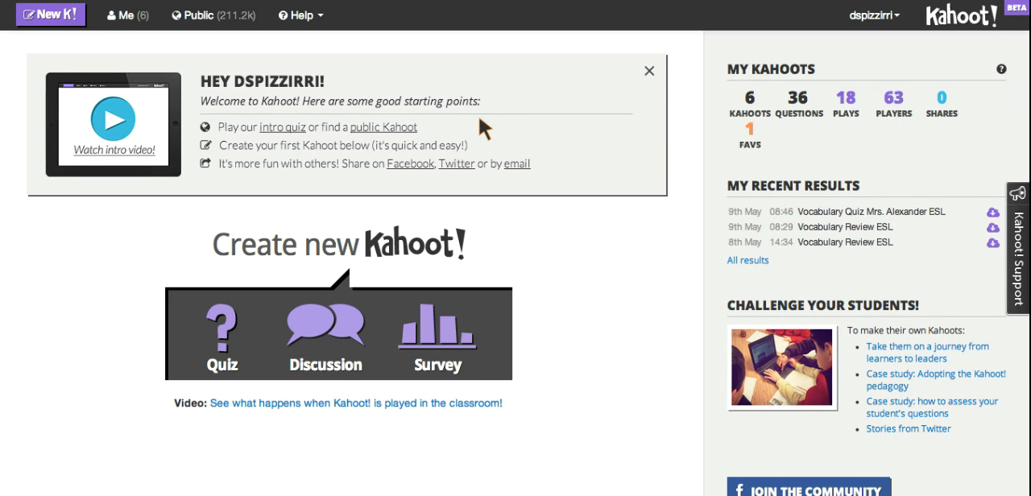
mouse_move(238, 150)
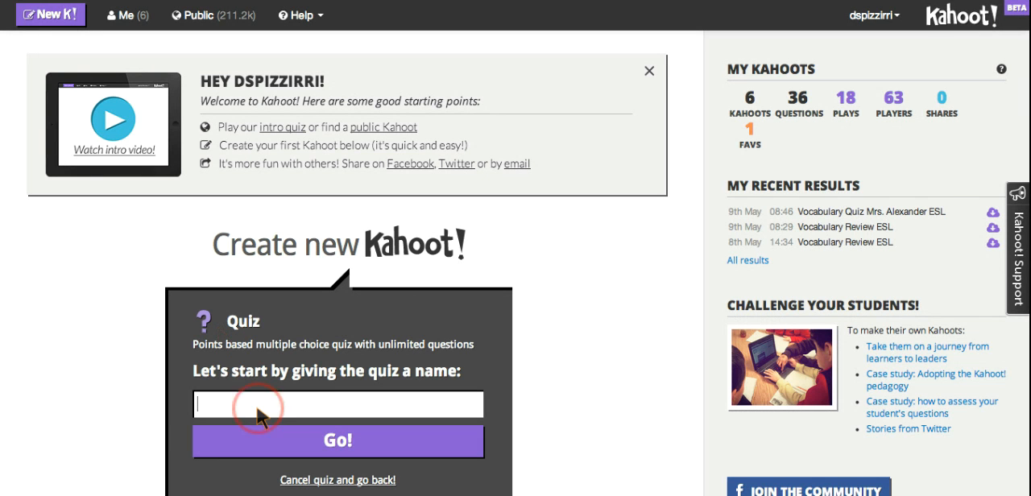
Name the new quiz 'Review Quiz' and create it with Go!
type("Review Quiz")
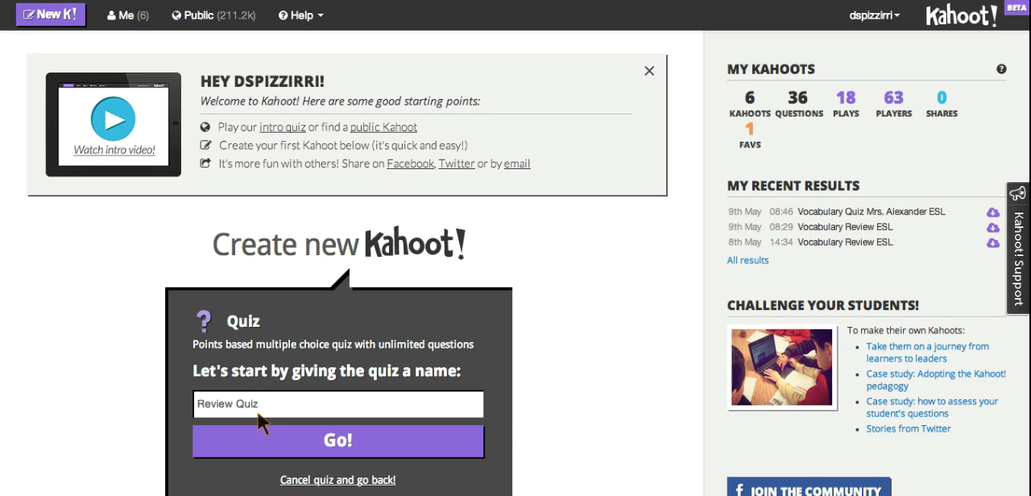
left_click(339, 440)
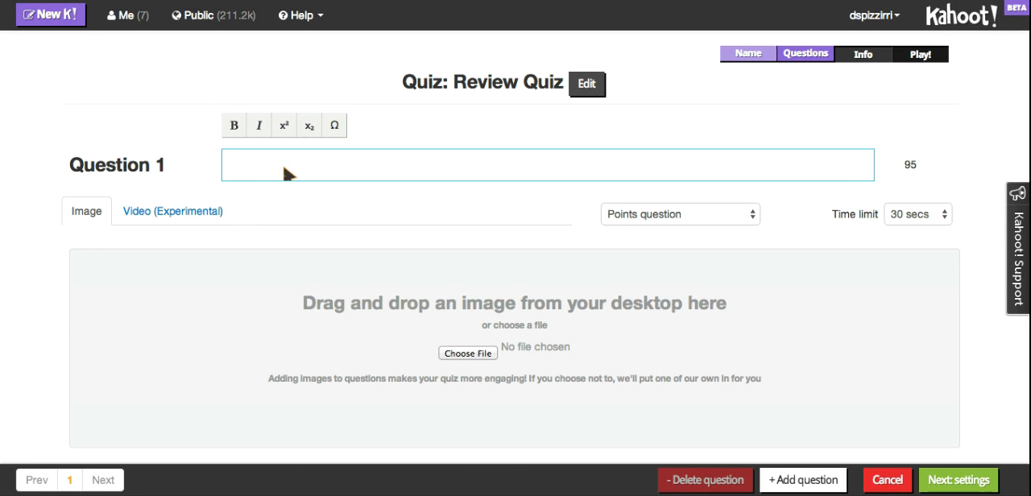
mouse_move(274, 171)
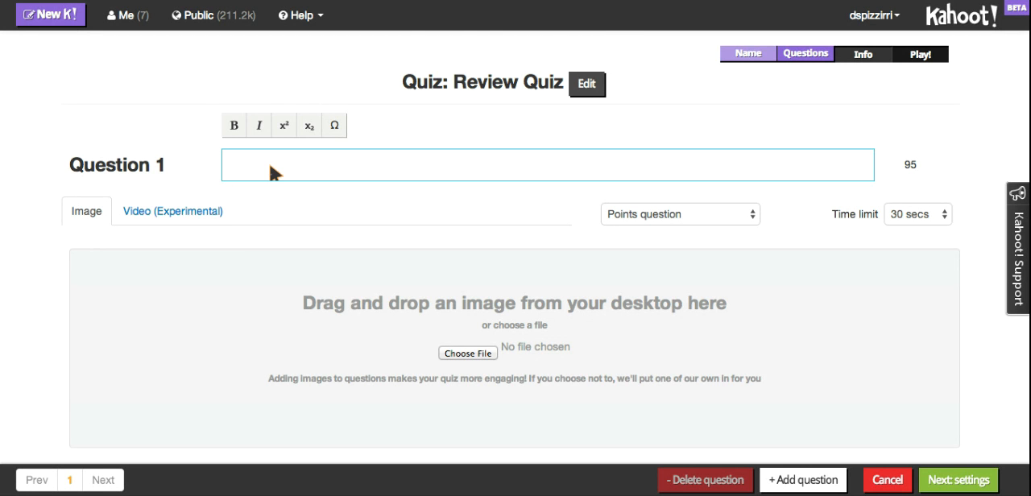
scroll("down", 3)
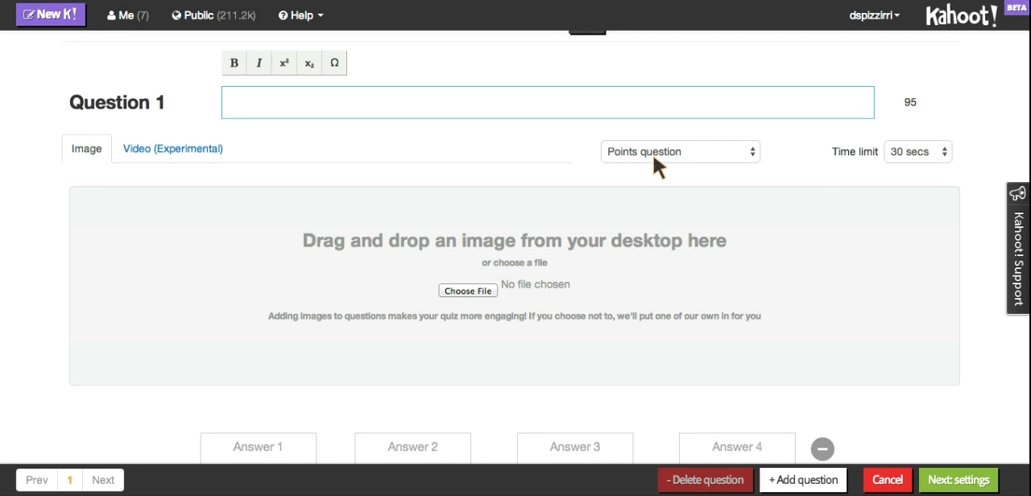
mouse_move(814, 185)
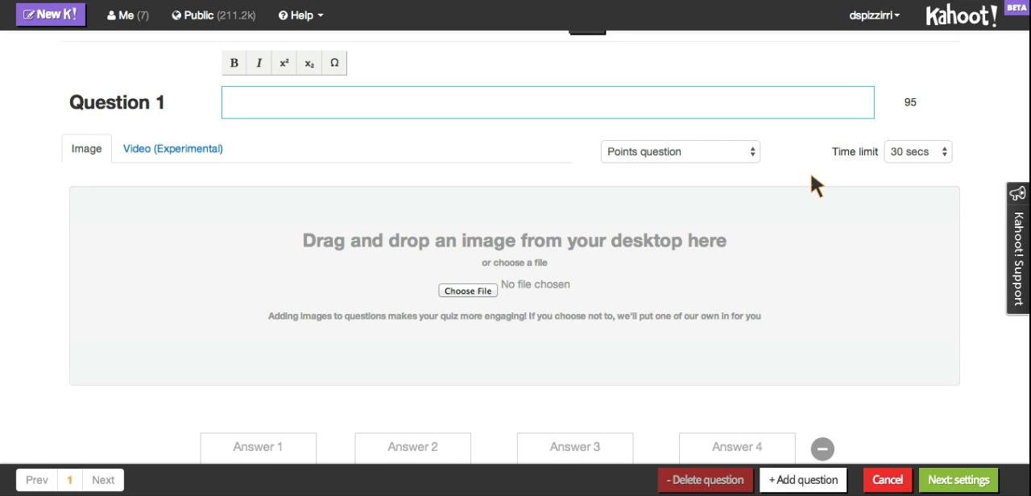
mouse_move(903, 166)
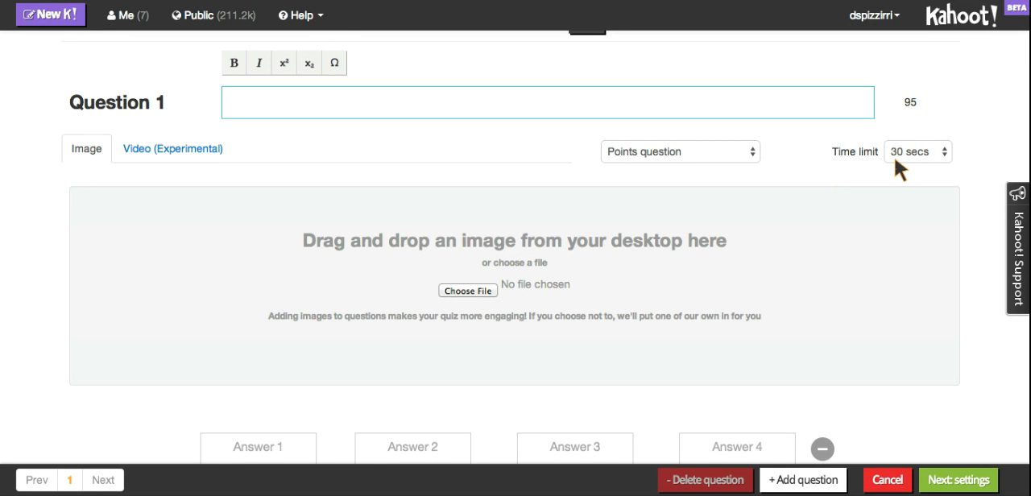
scroll("down", 3)
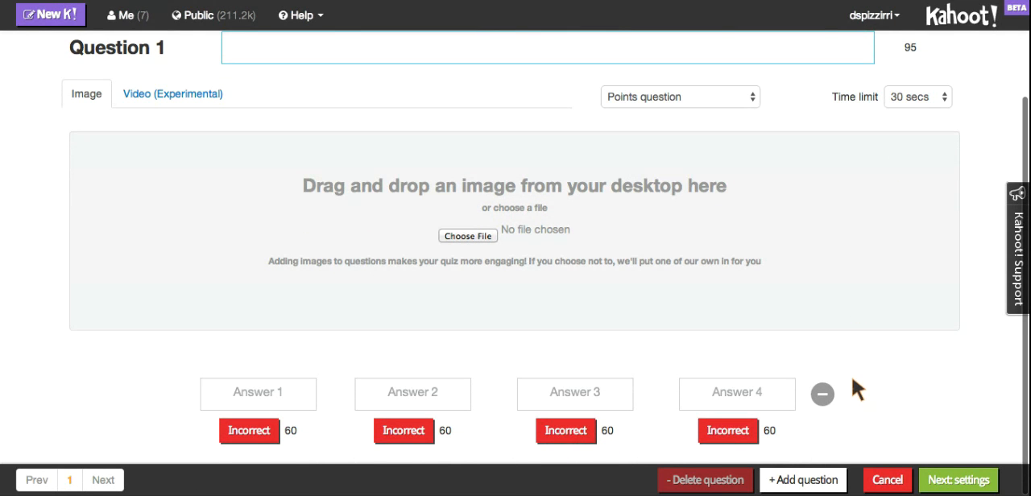
mouse_move(574, 376)
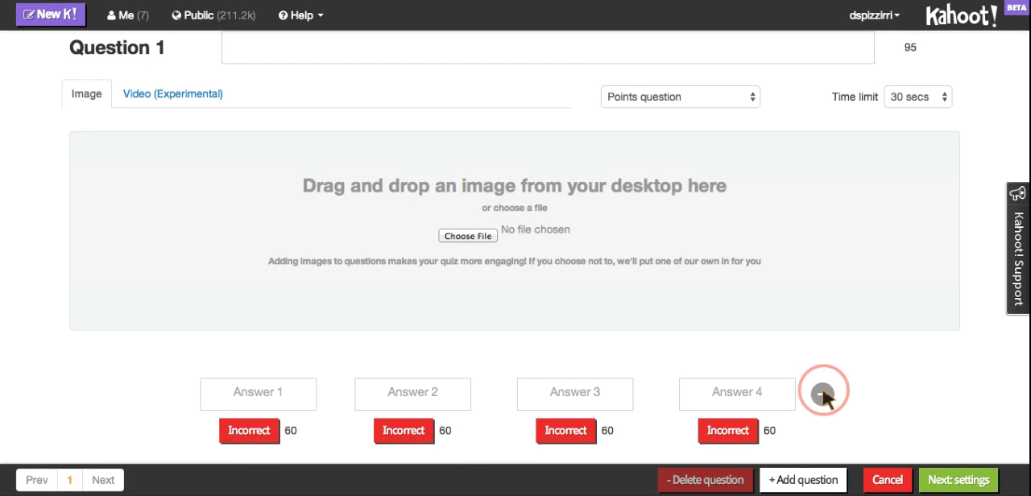
left_click(826, 393)
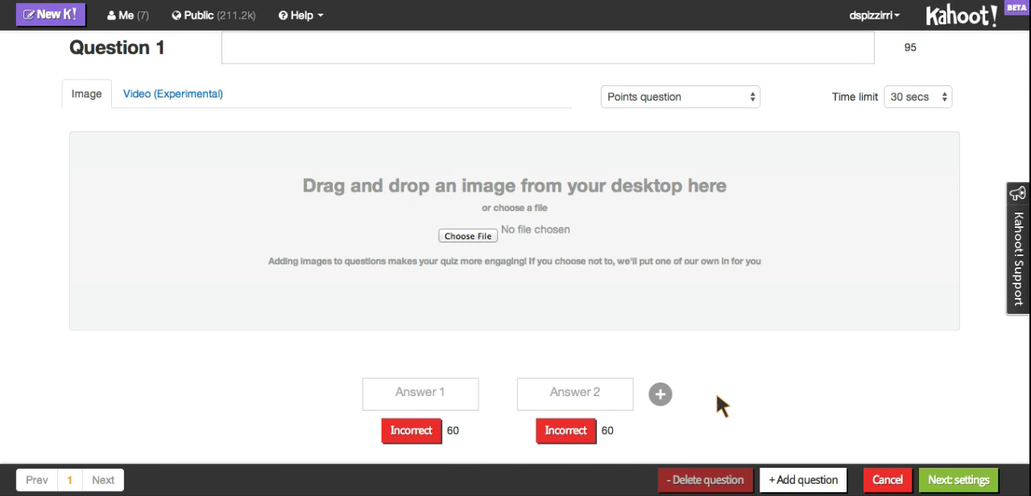
mouse_move(660, 395)
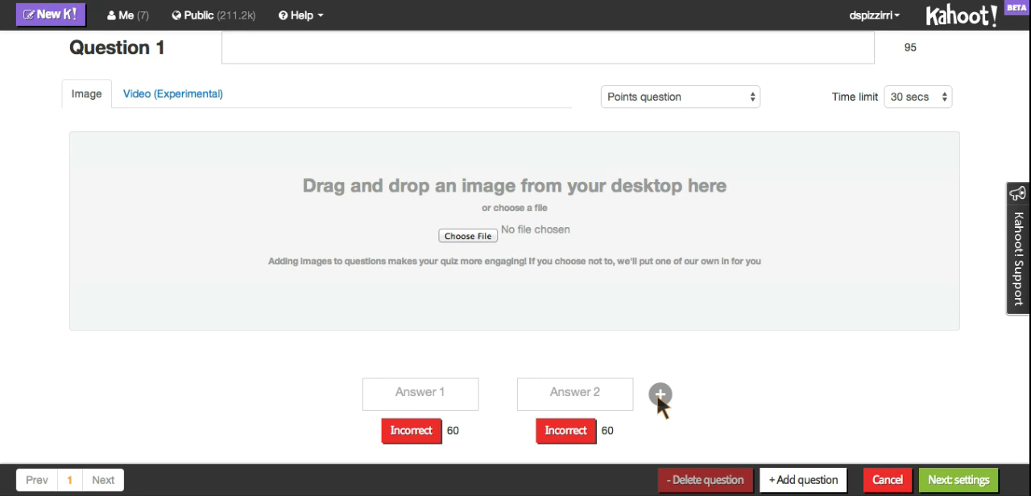
left_click(660, 394)
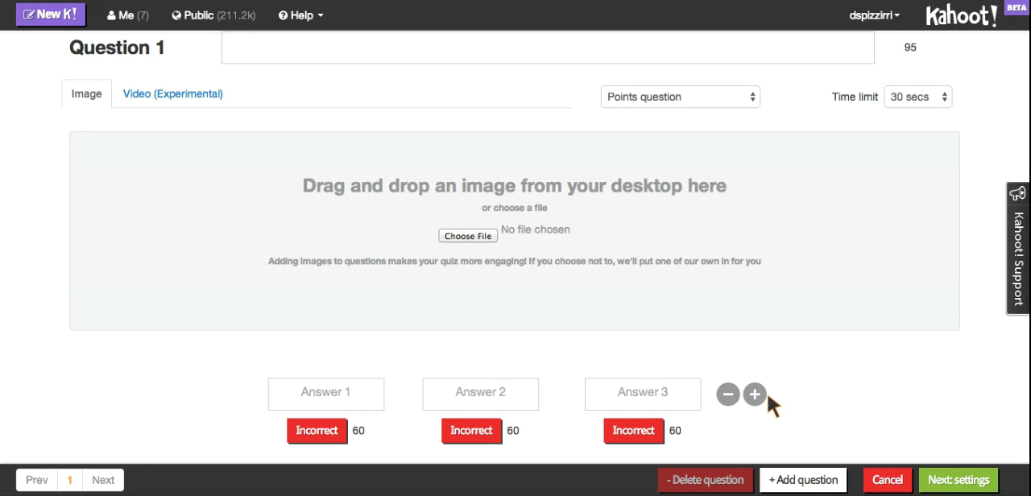
left_click(754, 394)
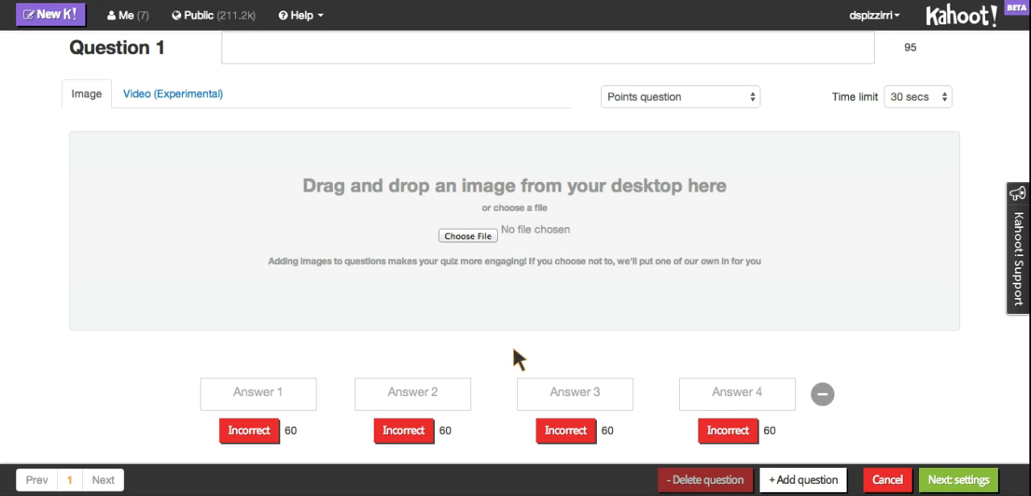
Fill Answer 1 with 'True' and Answer 2 with 'False', marking True correct.
left_click(258, 393)
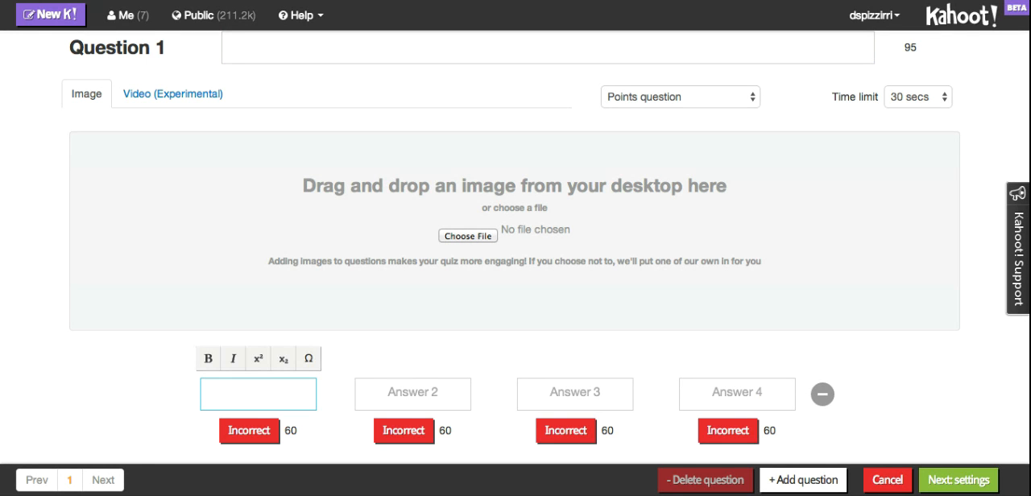
type("True")
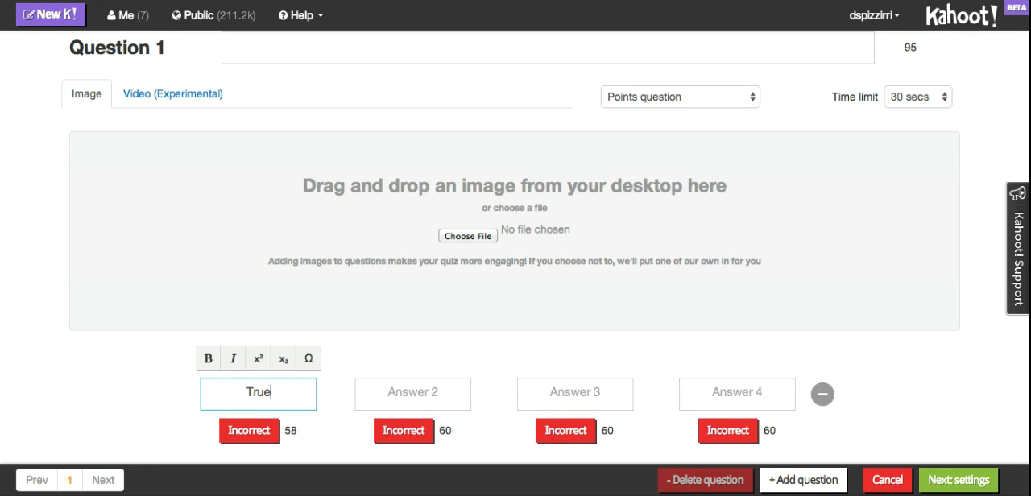
type("a")
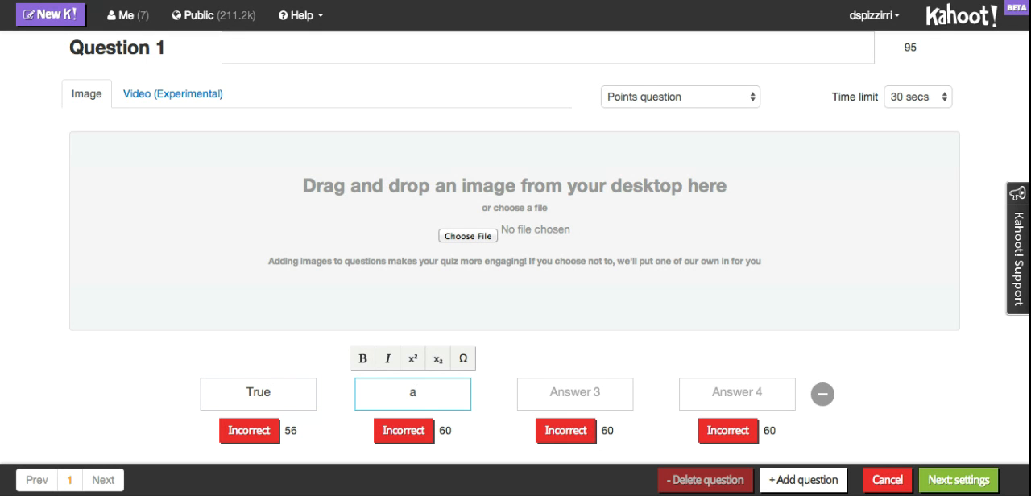
type("False")
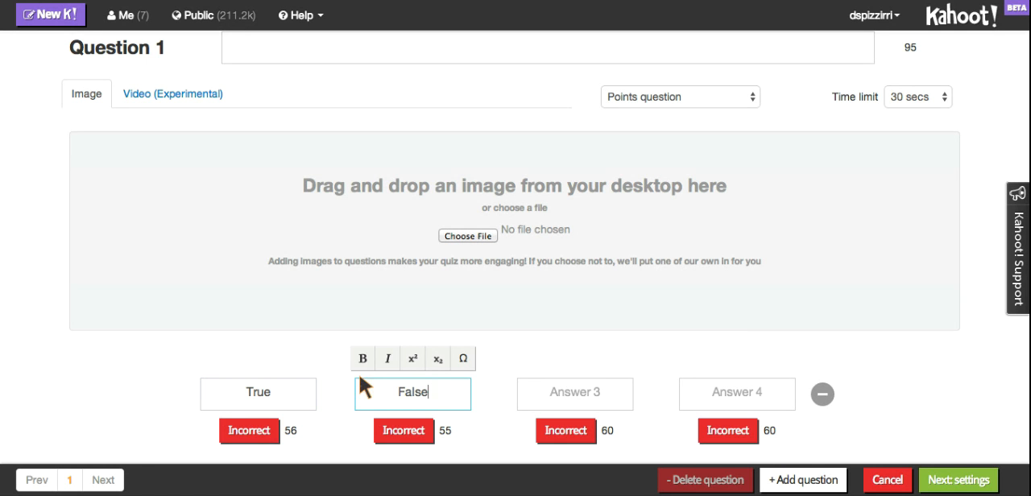
left_click(249, 431)
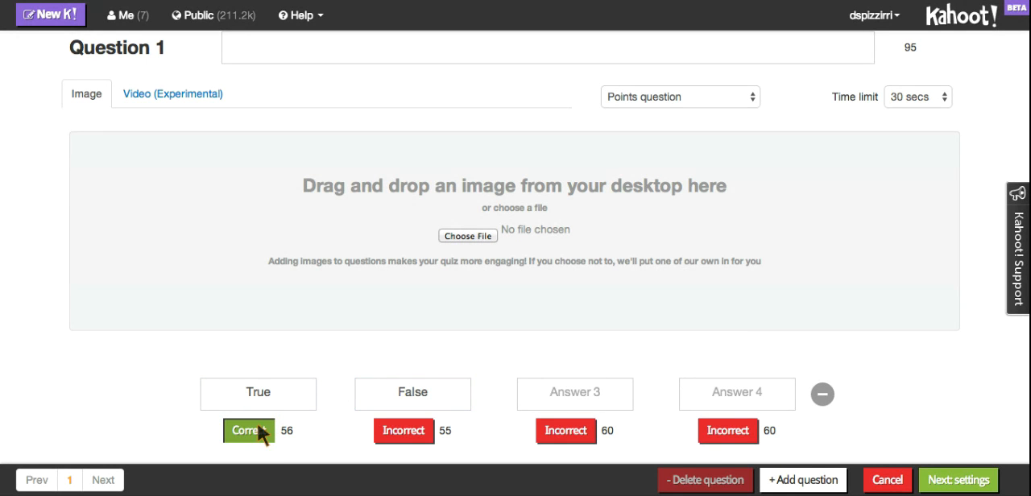
mouse_move(738, 464)
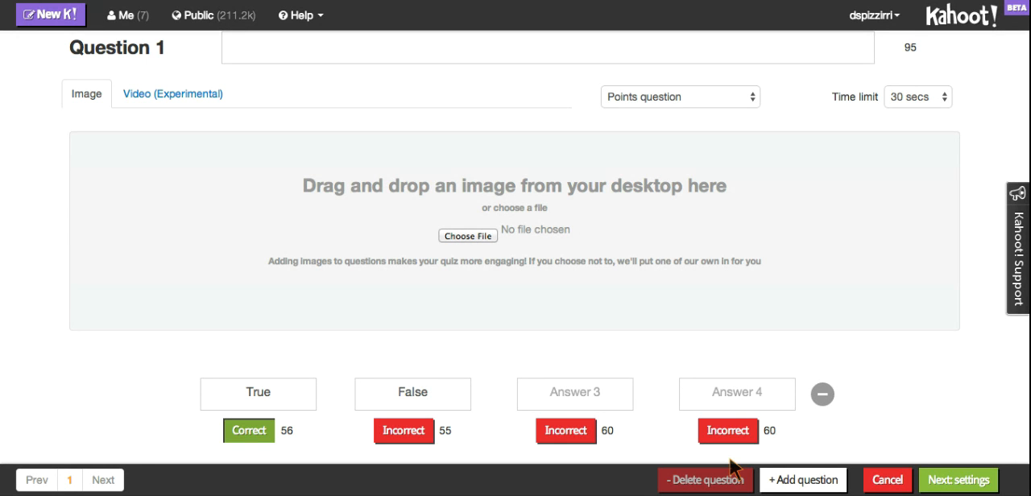
mouse_move(951, 51)
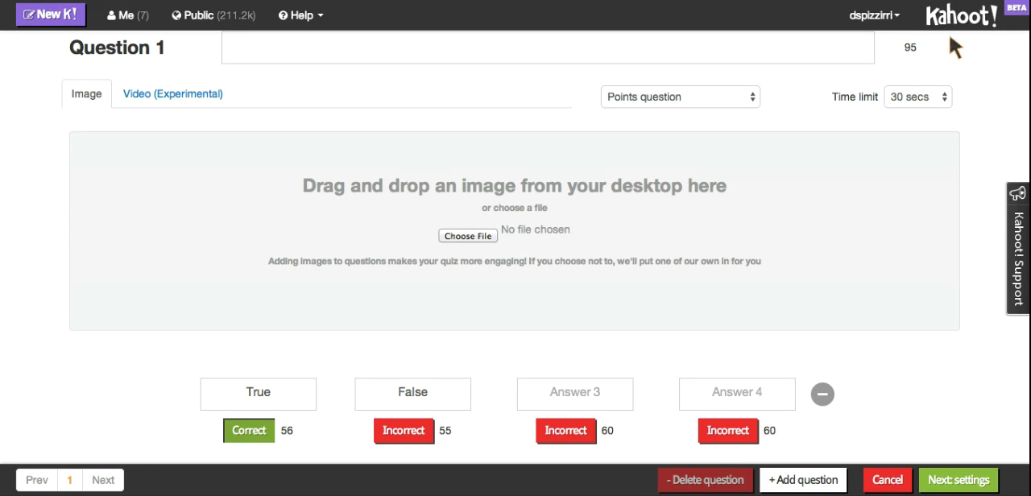